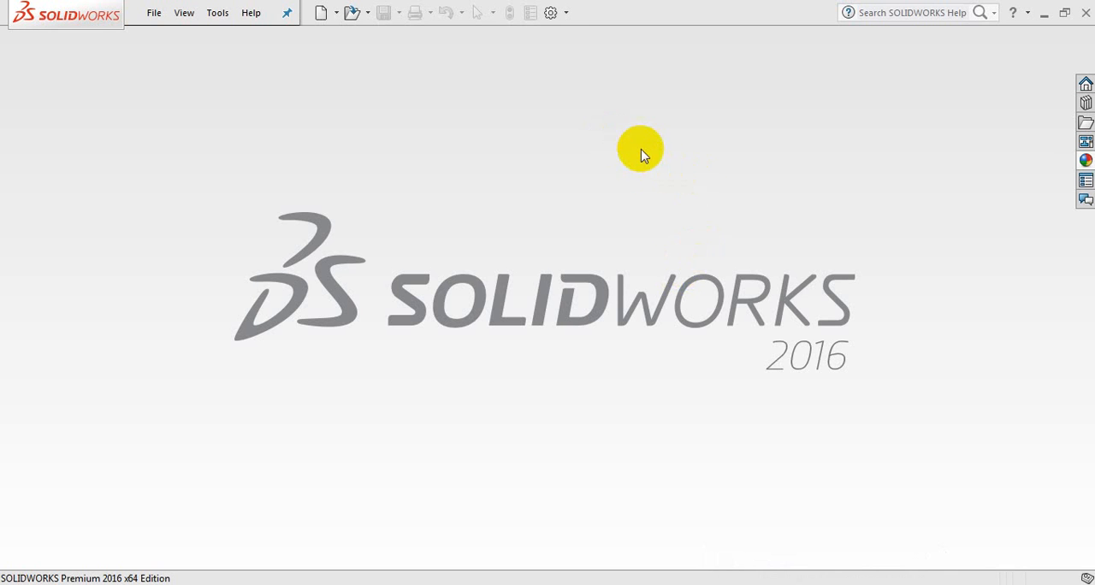
Create a new Part document and begin a sketch on the Top plane
{"action": "left_click", "coordinate": [322, 12]}
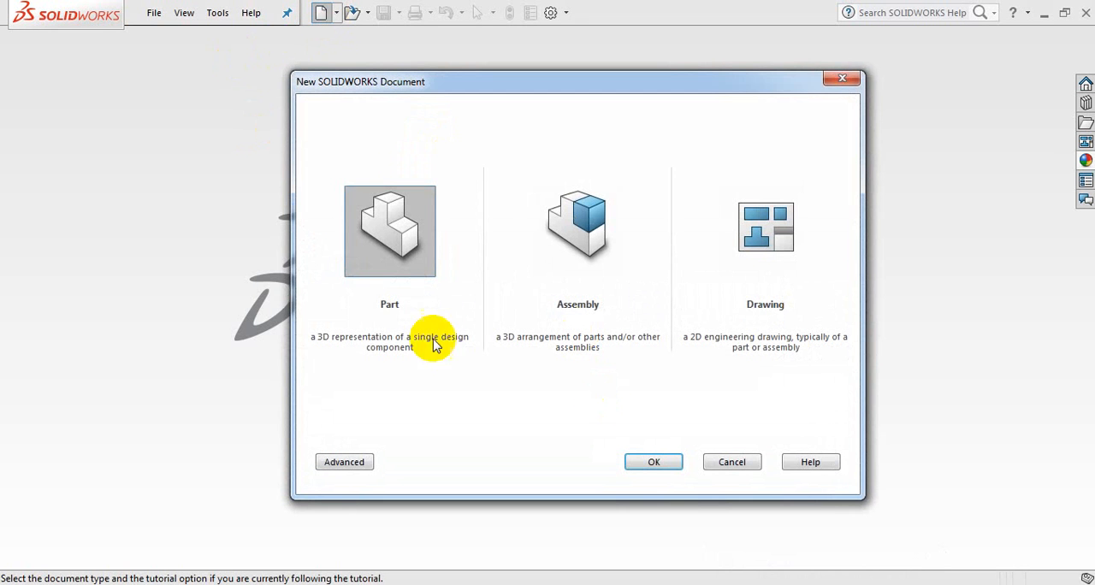
{"action": "left_click", "coordinate": [653, 462]}
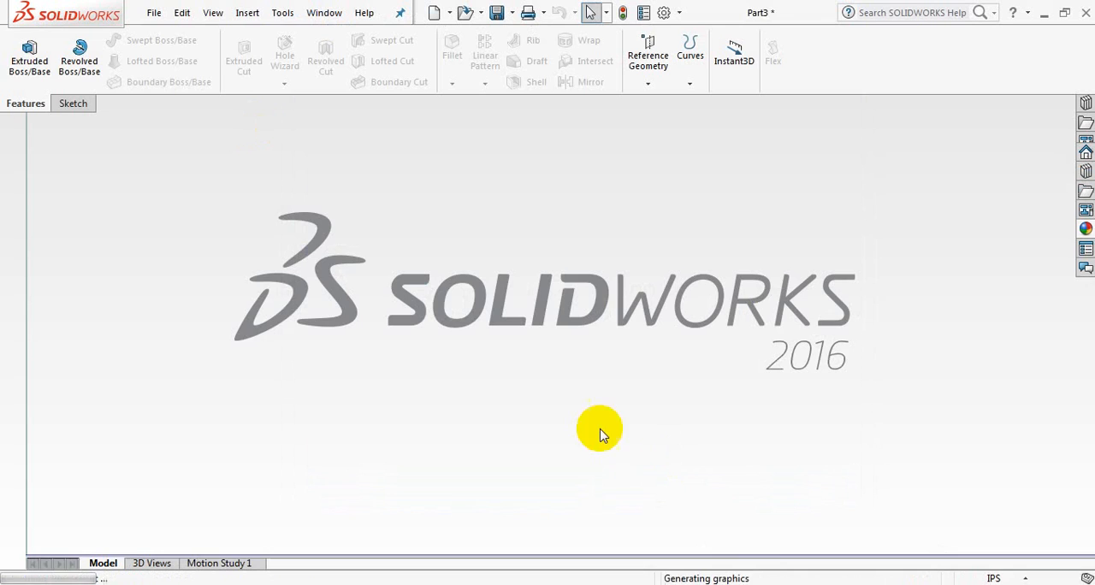
{"action": "left_click", "coordinate": [72, 103]}
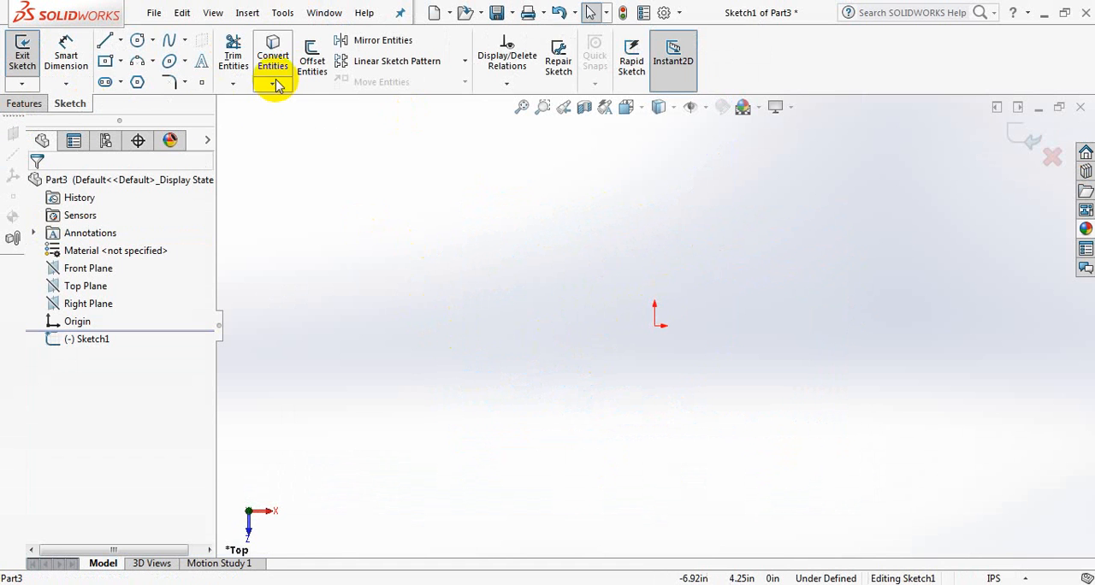
{"action": "mouse_move", "coordinate": [170, 61]}
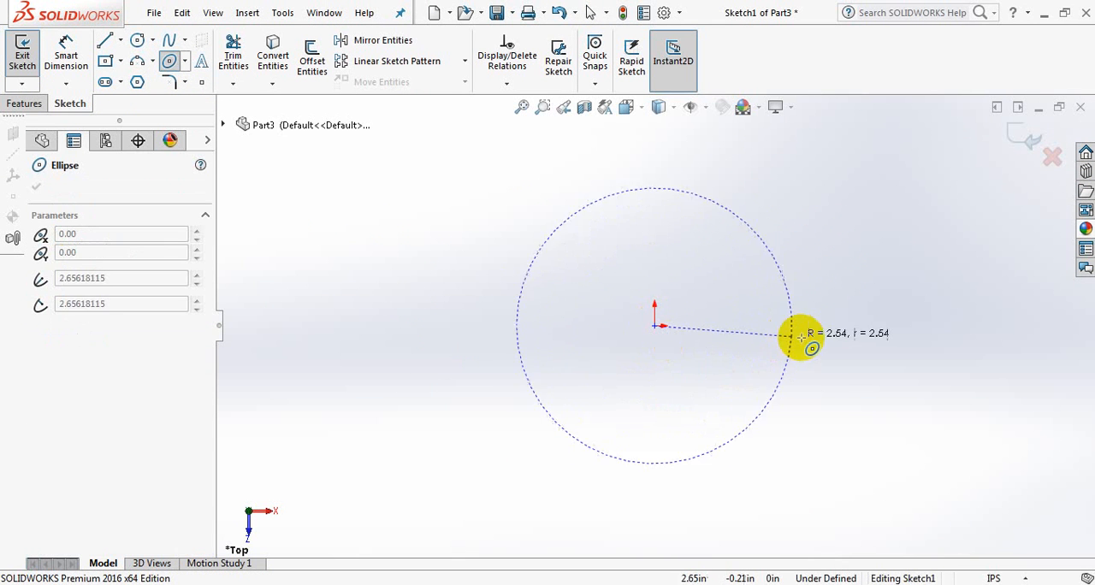
Draw a wide, flat ellipse from the origin by dragging its long then short radius
{"action": "left_click_drag", "start_coordinate": [808, 334], "coordinate": [681, 385]}
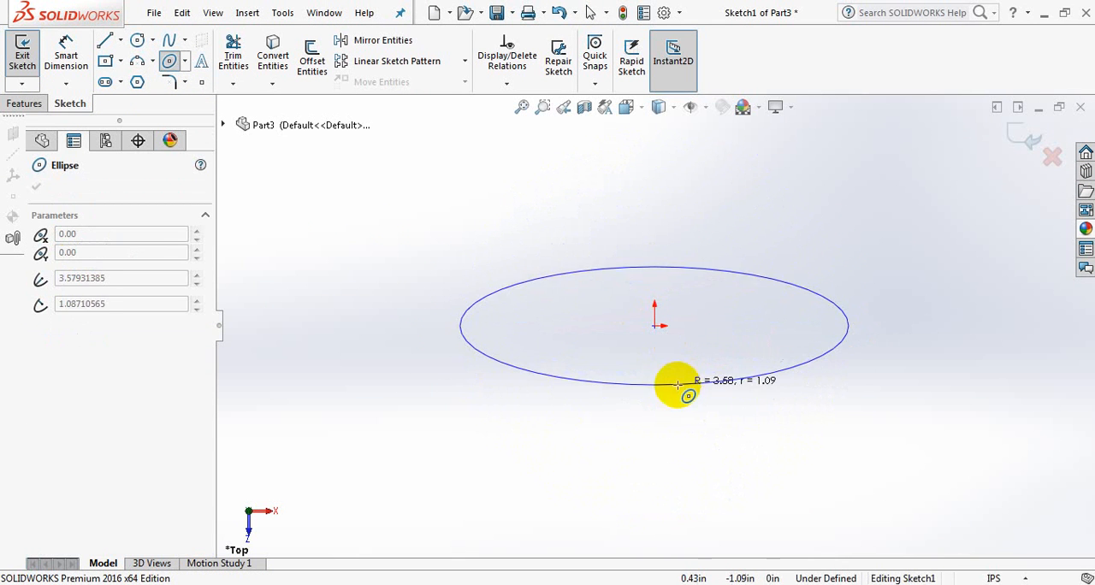
{"action": "left_click_drag", "start_coordinate": [677, 385], "coordinate": [655, 403]}
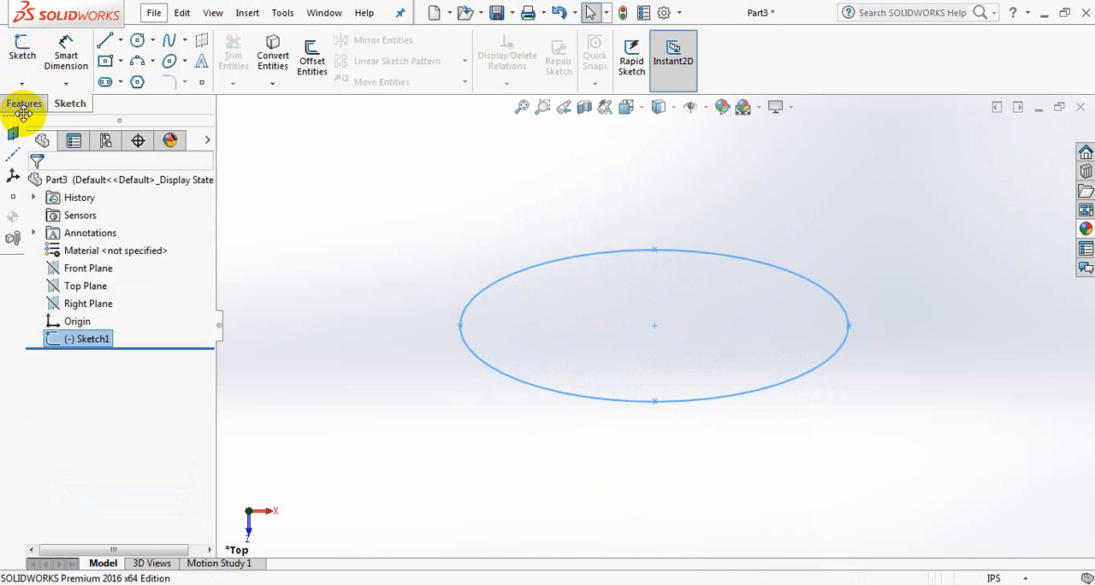
Extrude the ellipse upward with Extruded Boss/Base, dragging the arrow to set its height
{"action": "left_click", "coordinate": [24, 103]}
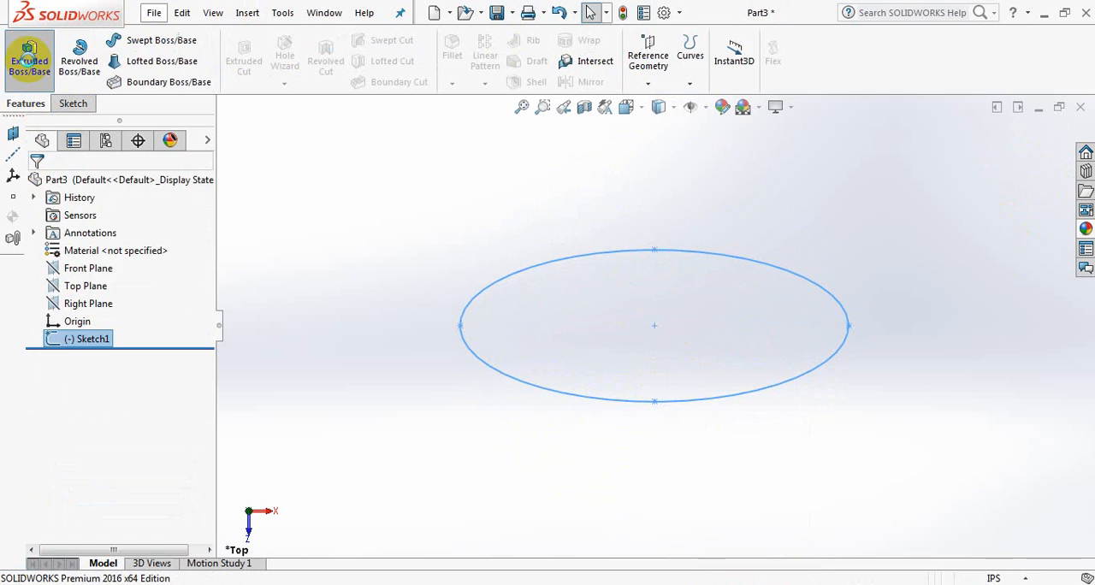
{"action": "left_click", "coordinate": [27, 54]}
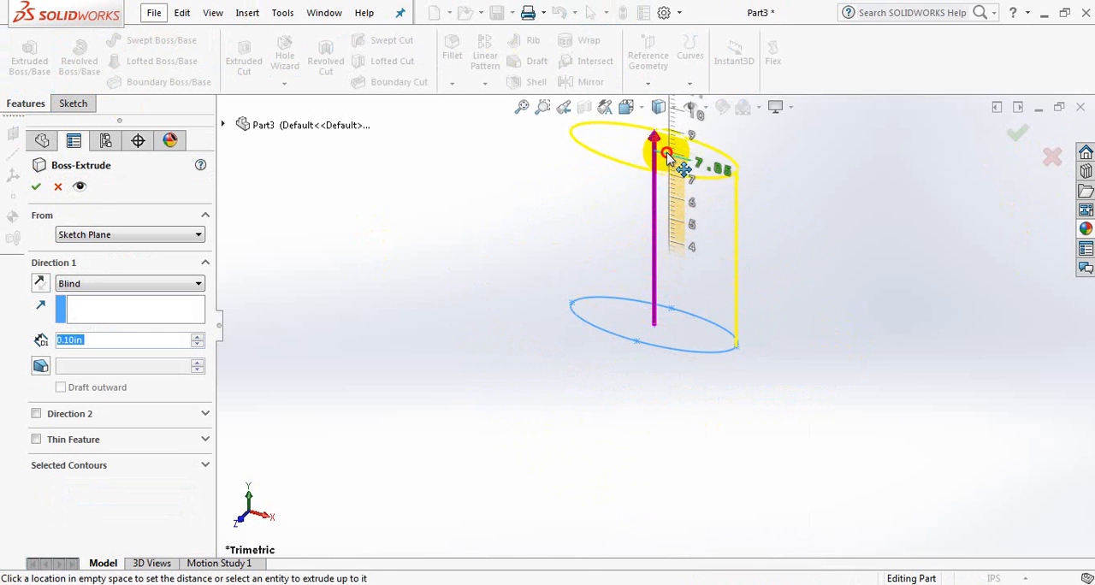
{"action": "left_click_drag", "start_coordinate": [667, 154], "coordinate": [654, 202]}
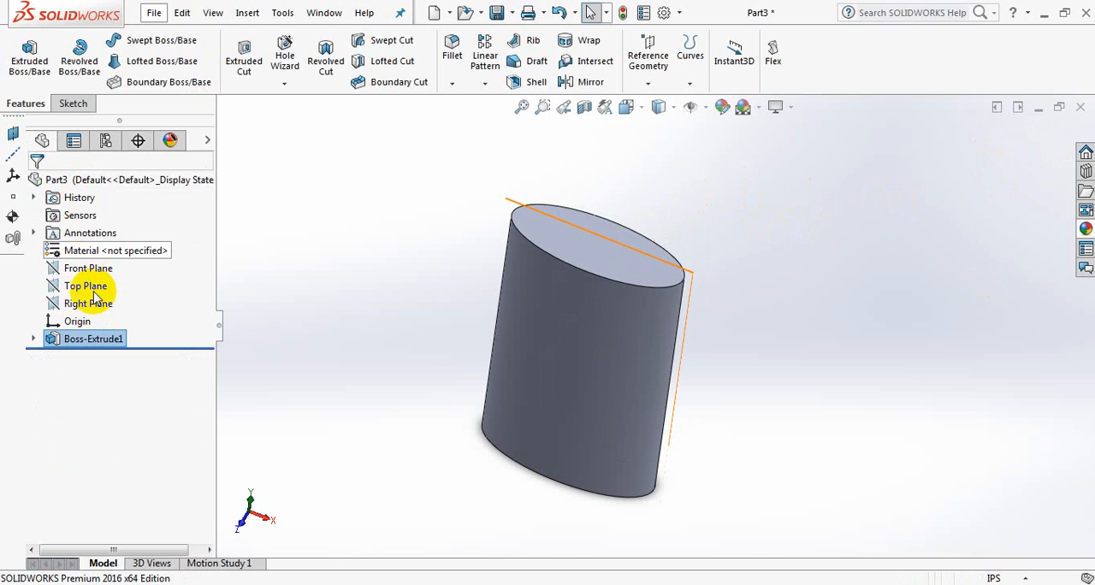
Create Plane1 offset 13.80 in from the Top plane, near the top of the body
{"action": "left_click", "coordinate": [85, 286]}
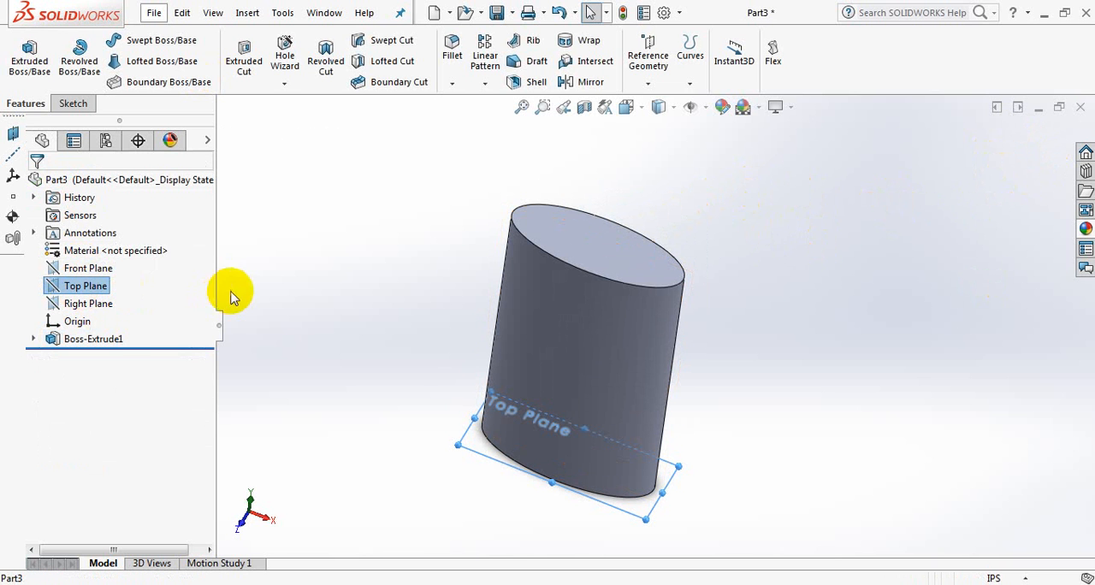
{"action": "mouse_move", "coordinate": [647, 54]}
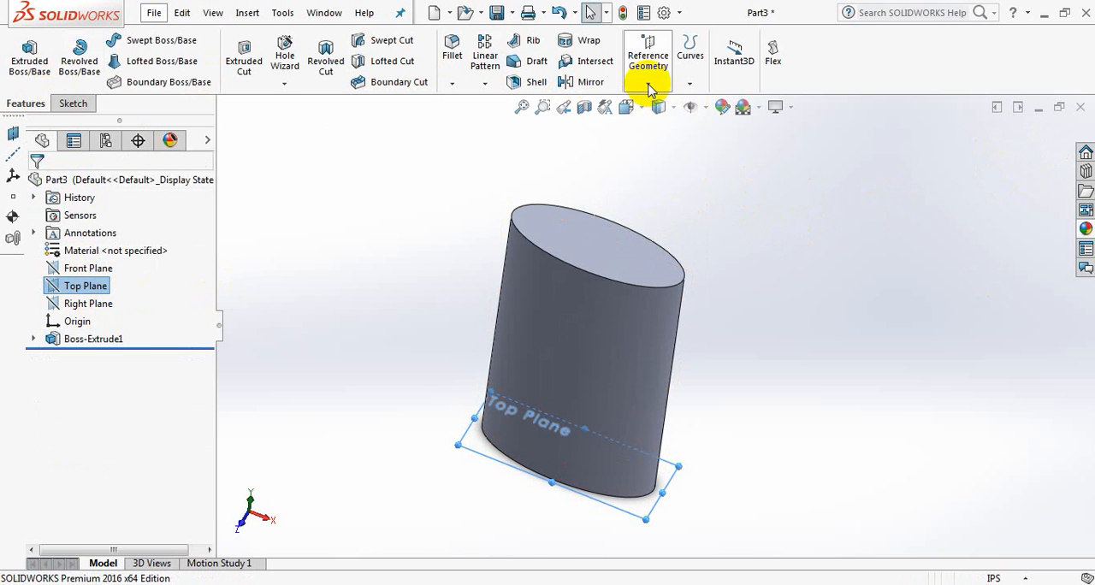
{"action": "left_click", "coordinate": [647, 55]}
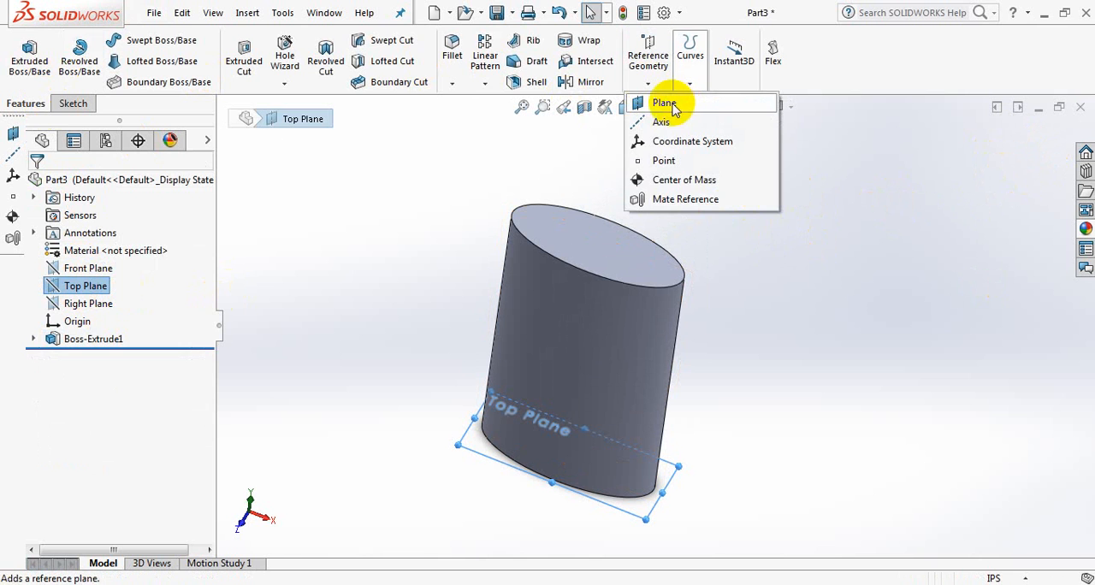
{"action": "left_click", "coordinate": [664, 103]}
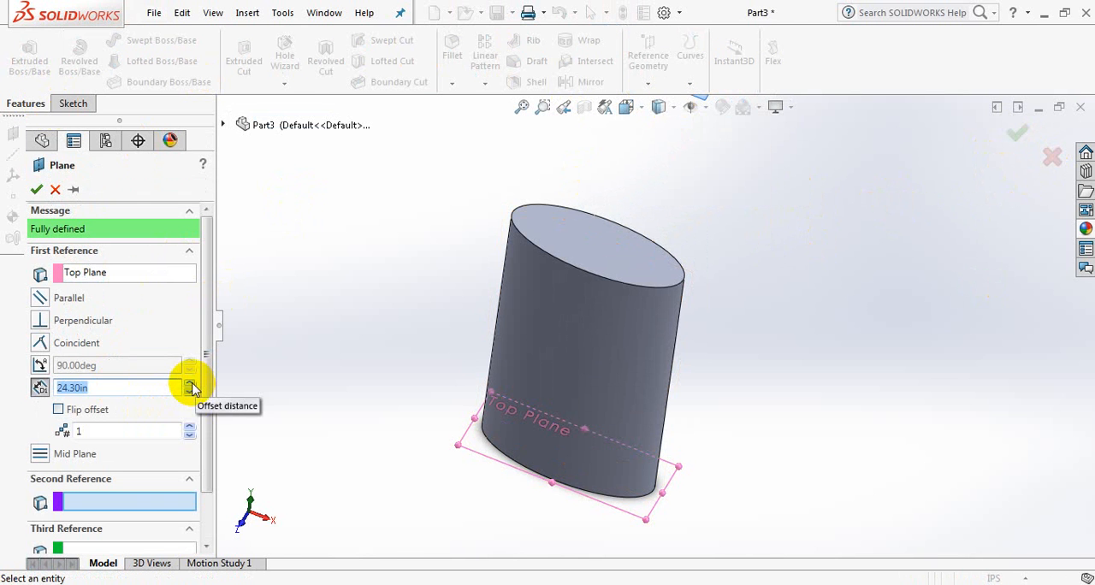
{"action": "left_click", "coordinate": [189, 383]}
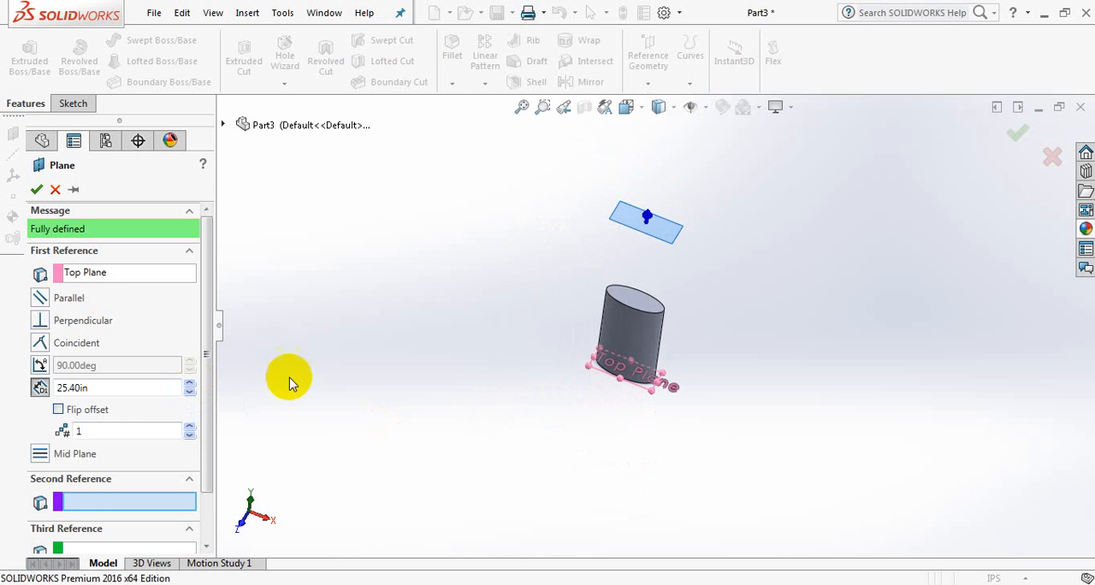
{"action": "left_click", "coordinate": [188, 394]}
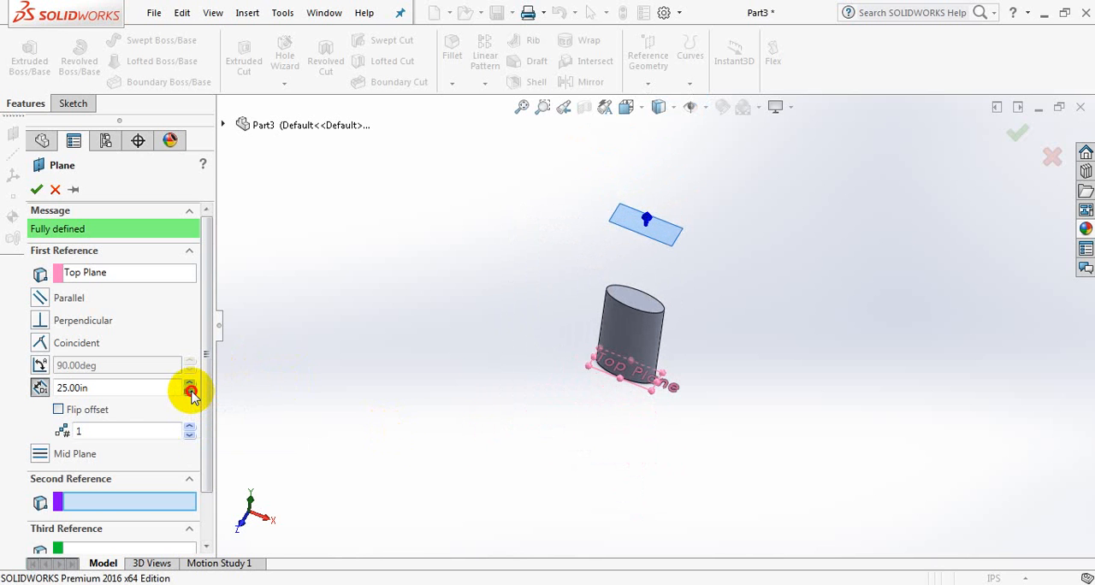
{"action": "left_click", "coordinate": [190, 394]}
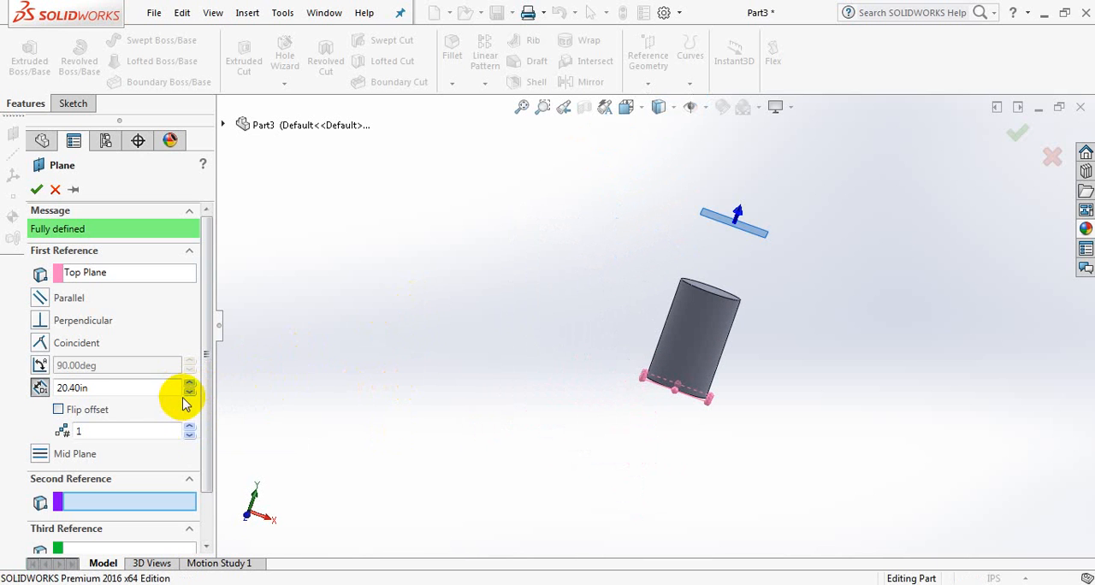
{"action": "left_click", "coordinate": [189, 392]}
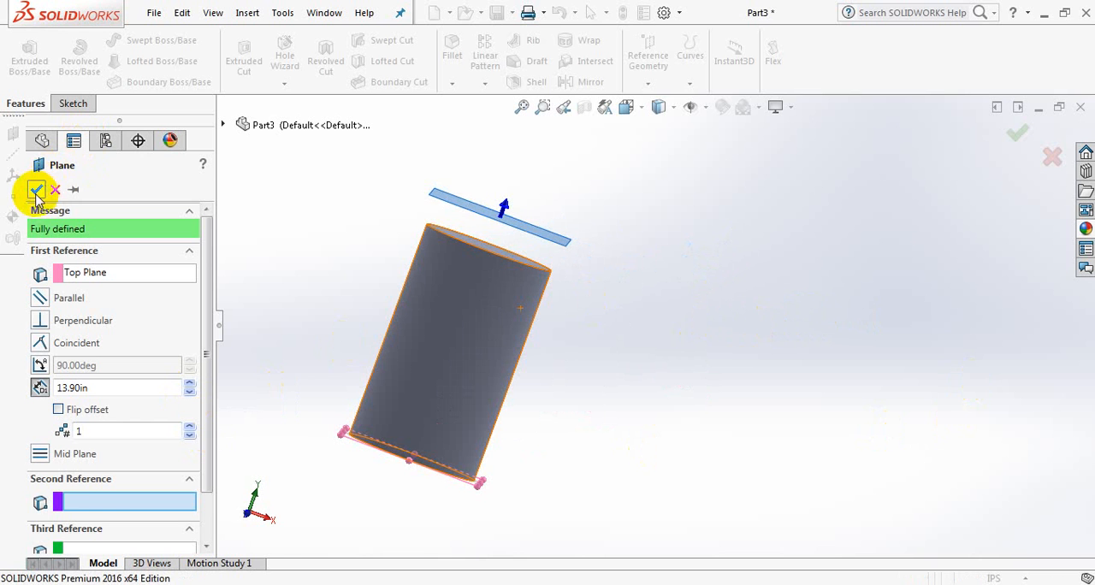
{"action": "left_click", "coordinate": [38, 190]}
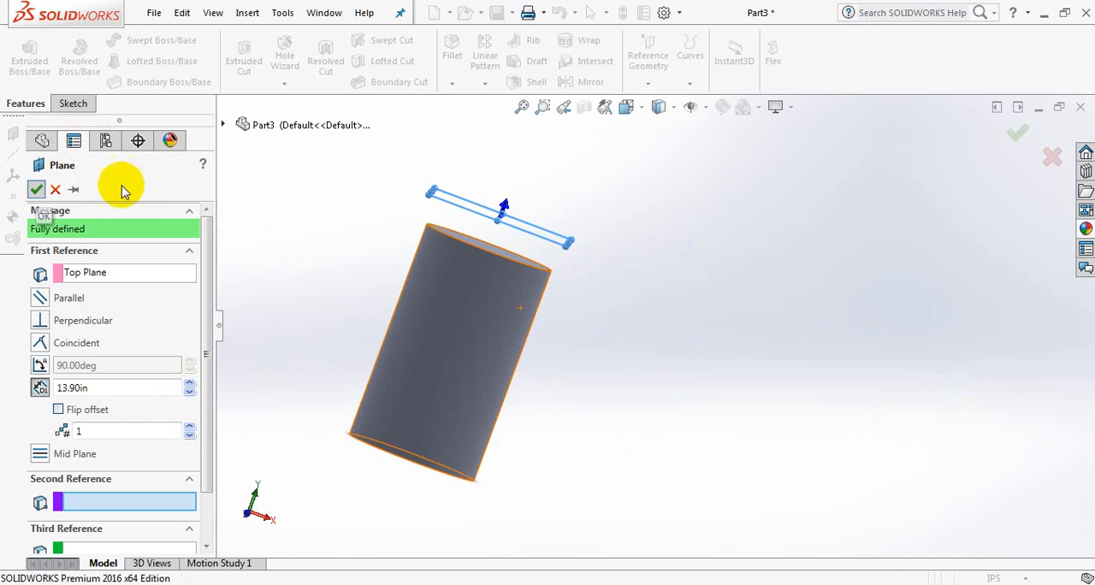
{"action": "left_click", "coordinate": [36, 190]}
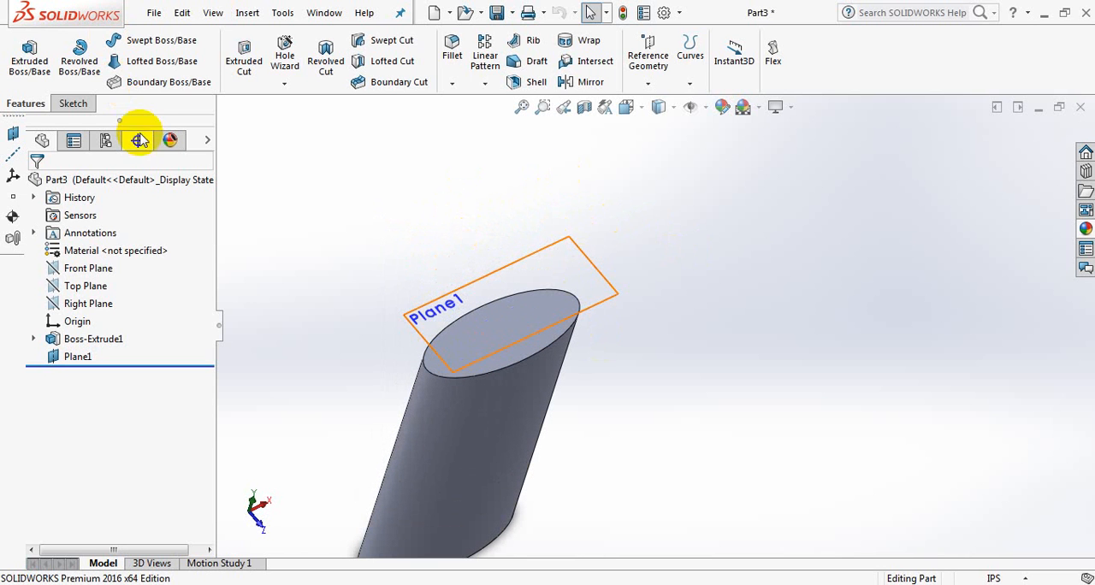
Sketch a small neck circle on Plane1 above the body and exit the sketch
{"action": "left_click", "coordinate": [69, 103]}
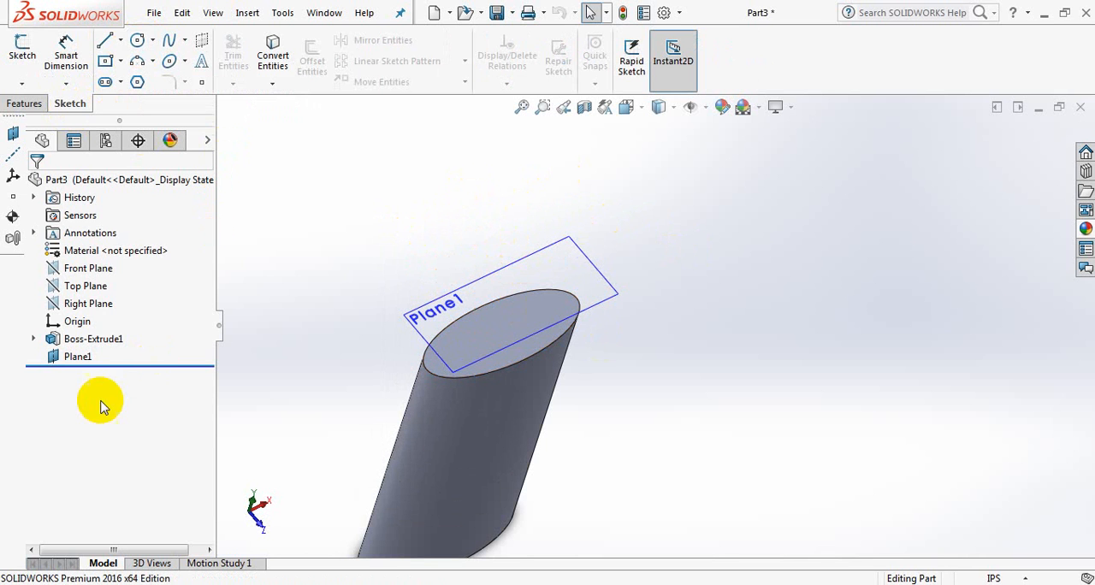
{"action": "left_click", "coordinate": [78, 356]}
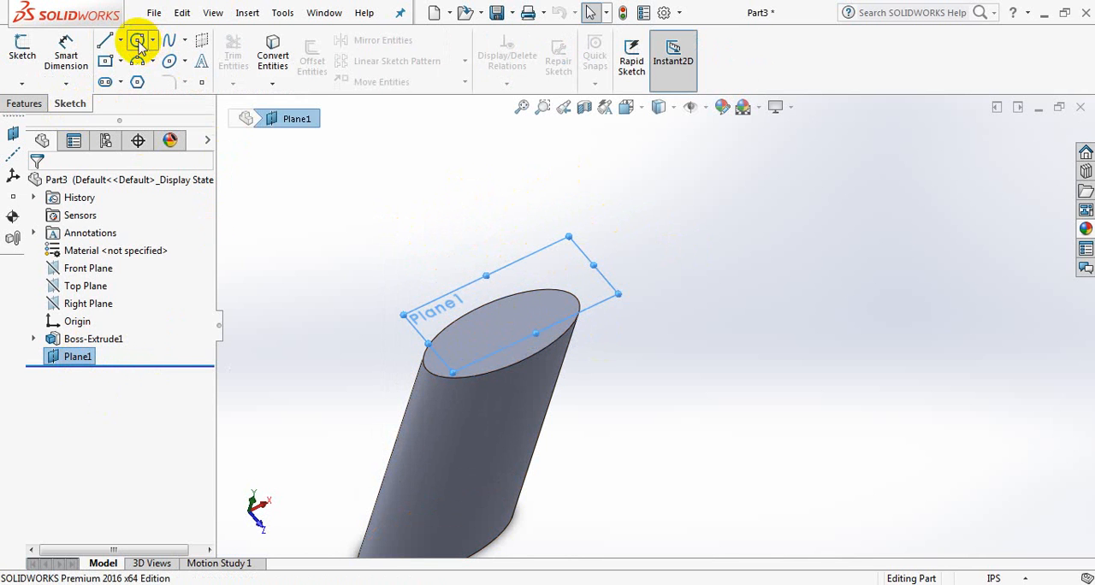
{"action": "left_click", "coordinate": [137, 41]}
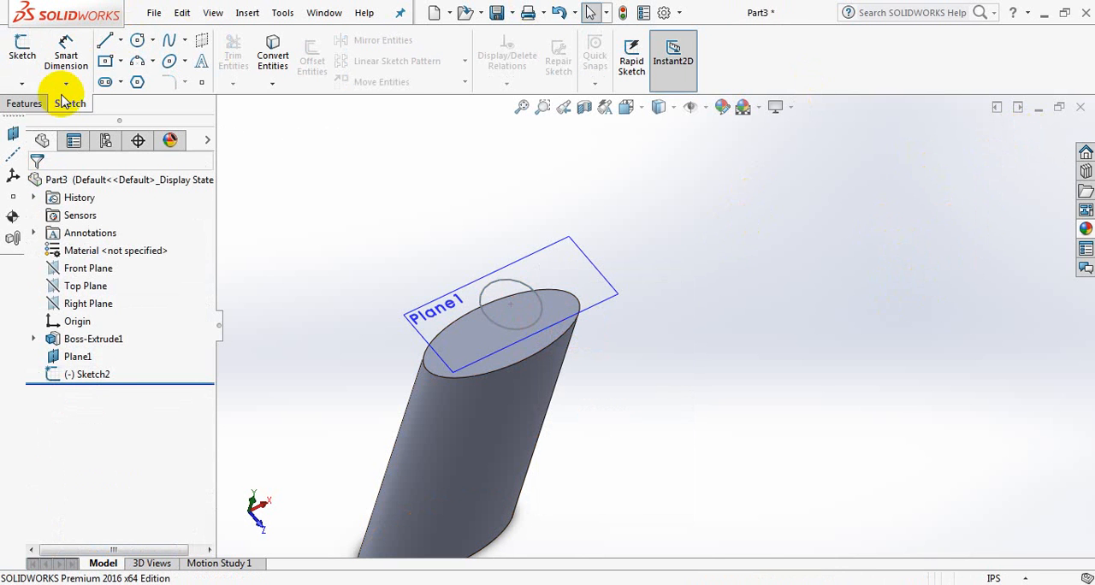
{"action": "left_click", "coordinate": [24, 103]}
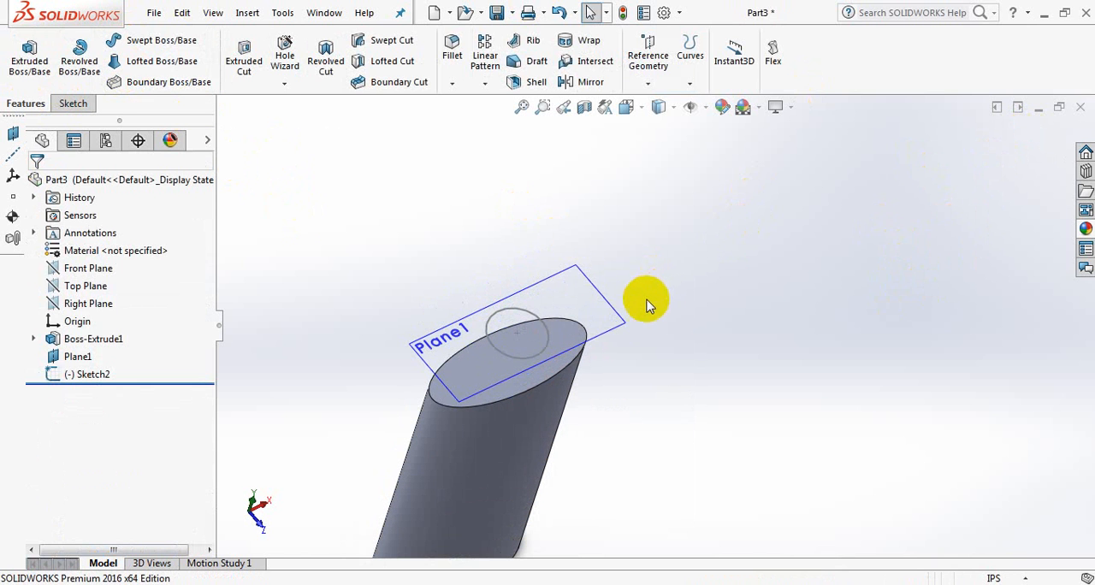
Start a loft and pick the ellipse body as the first profile toward the Plane1 circle
{"action": "left_click", "coordinate": [161, 62]}
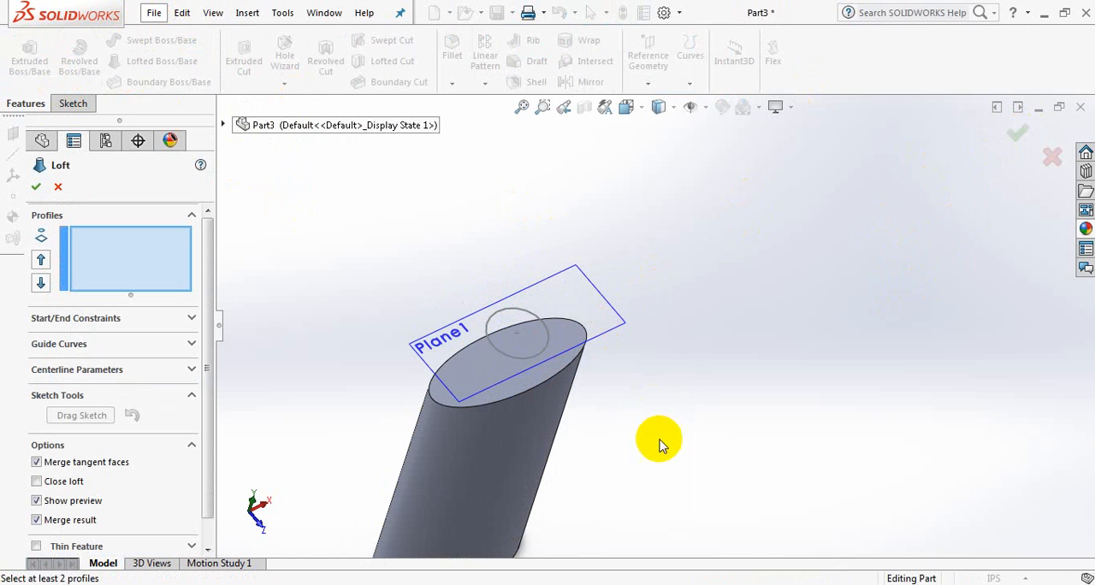
{"action": "left_click", "coordinate": [539, 385]}
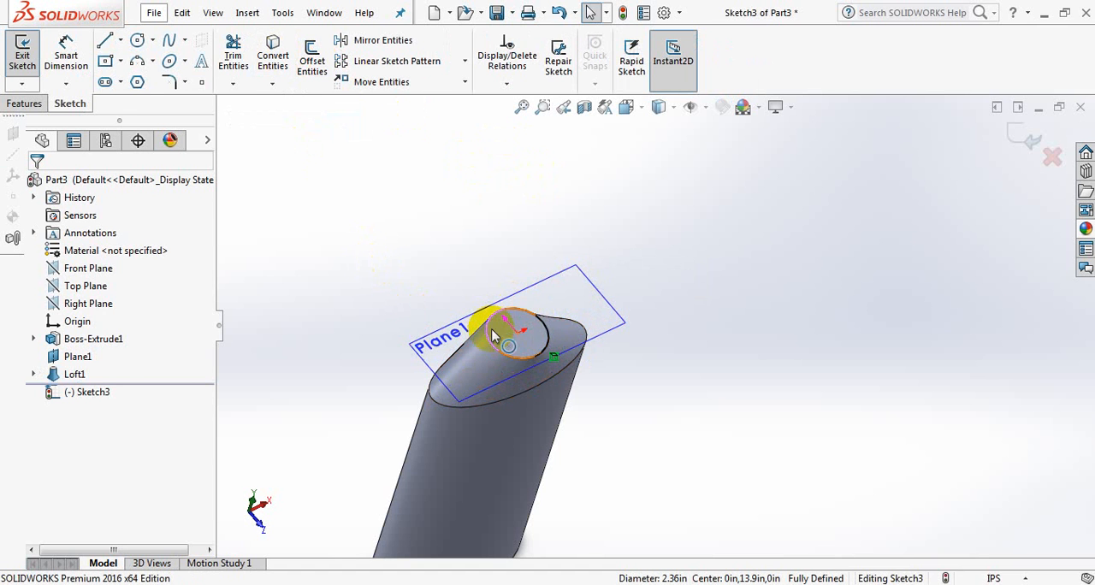
Extrude the neck circle with Blind depth into a short cylindrical neck (Boss-Extrude2)
{"action": "left_click", "coordinate": [24, 102]}
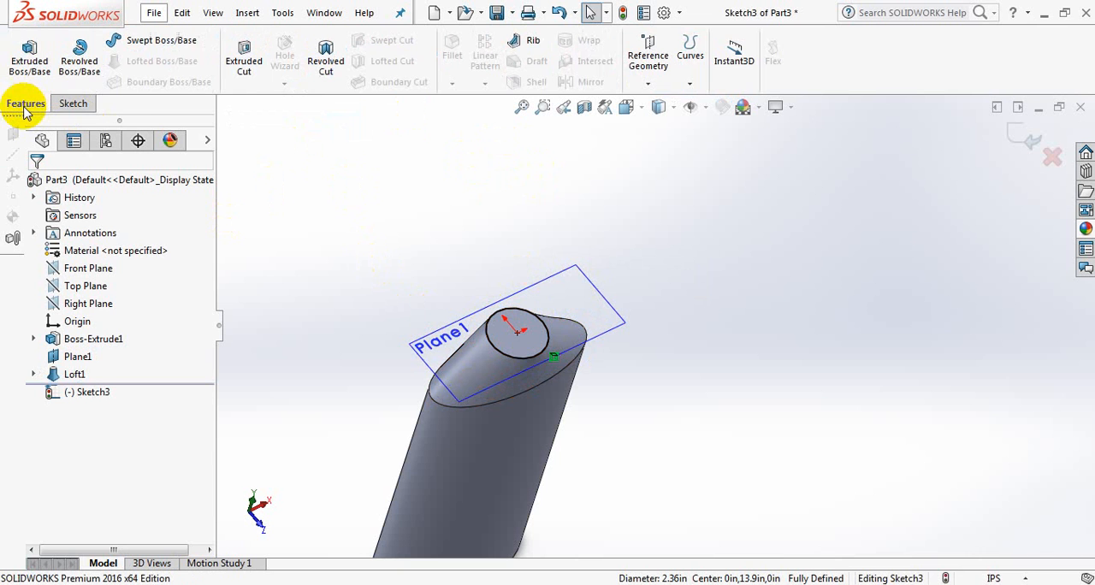
{"action": "mouse_move", "coordinate": [308, 159]}
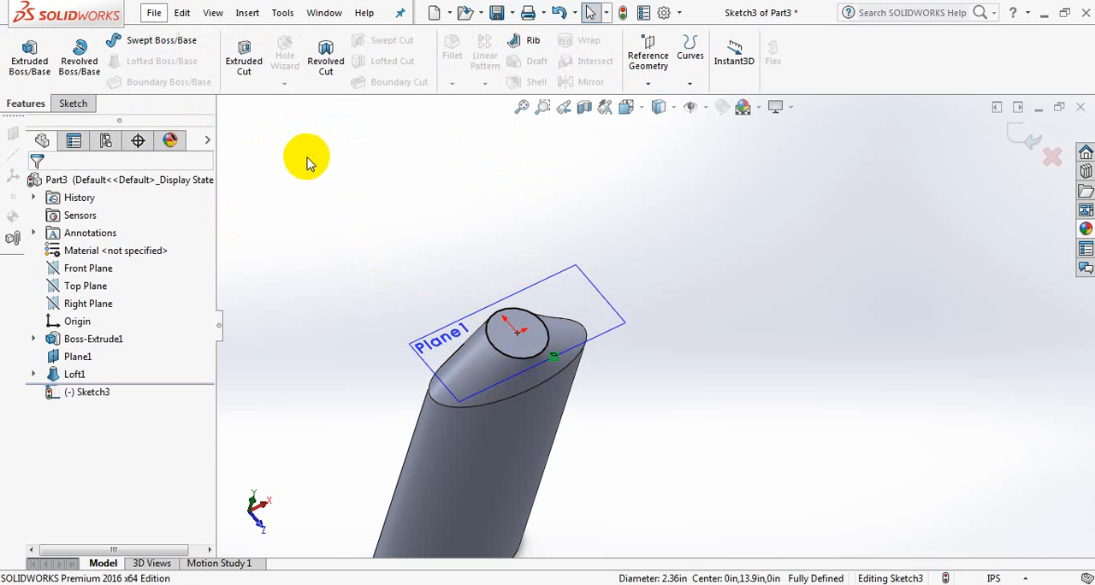
{"action": "mouse_move", "coordinate": [27, 53]}
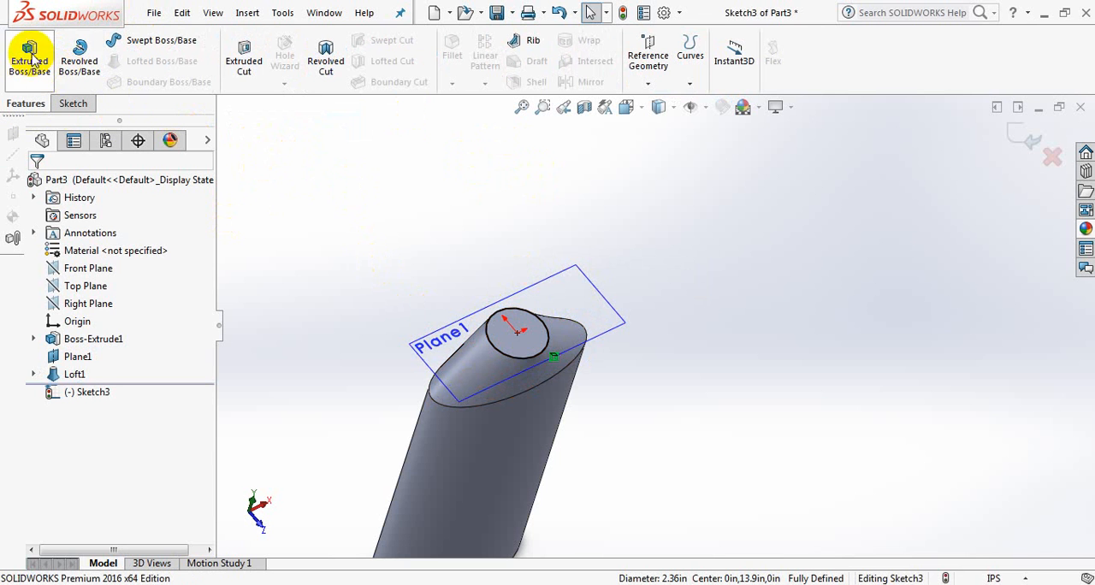
{"action": "left_click", "coordinate": [29, 55]}
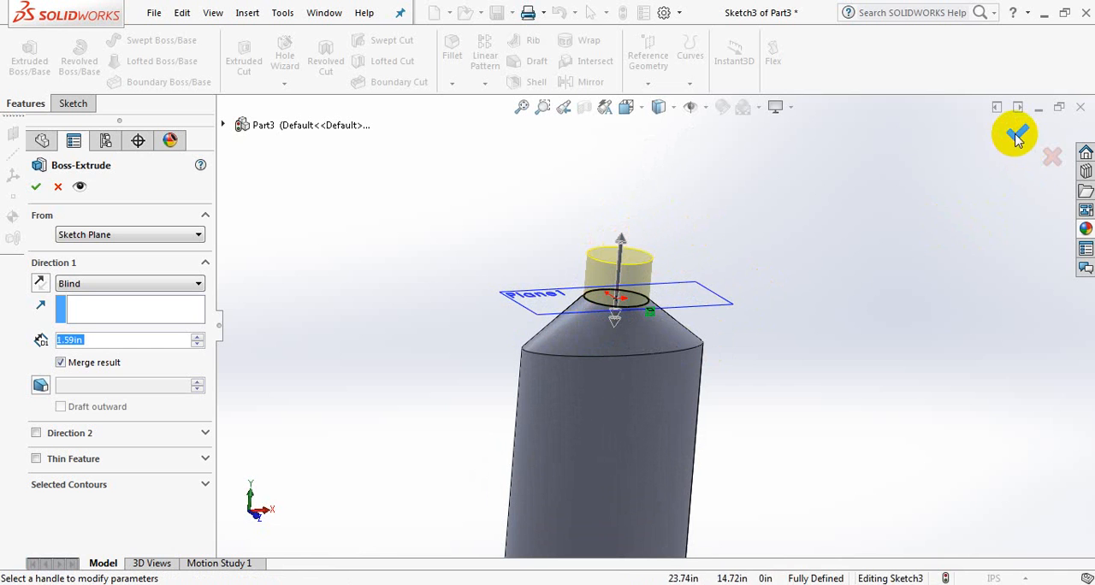
{"action": "left_click", "coordinate": [1016, 137]}
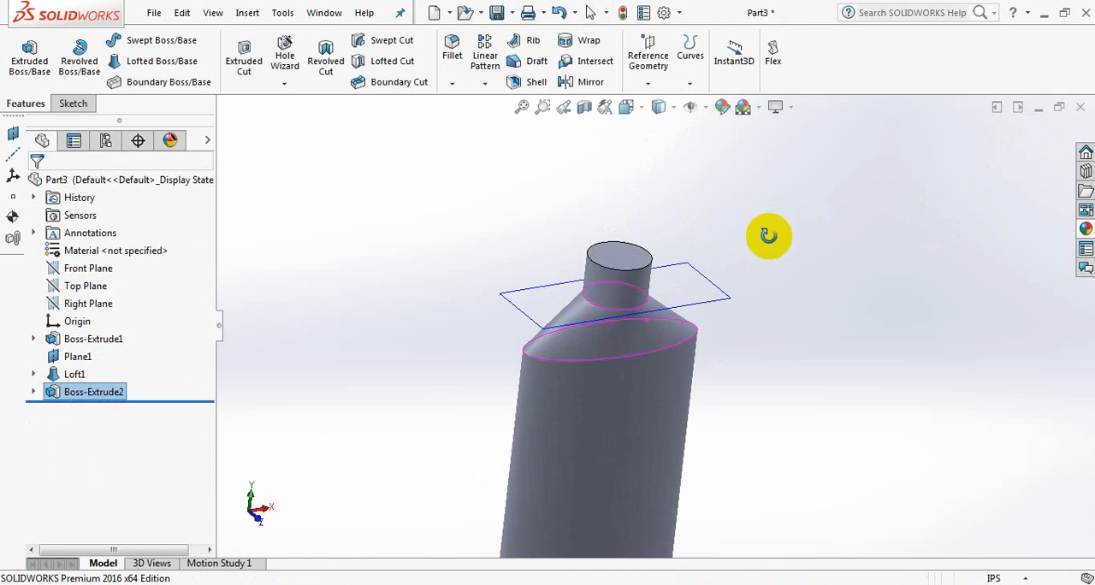
Shell the bottle to 0.10 in walls, removing the neck's top face as the opening
{"action": "left_click", "coordinate": [536, 82]}
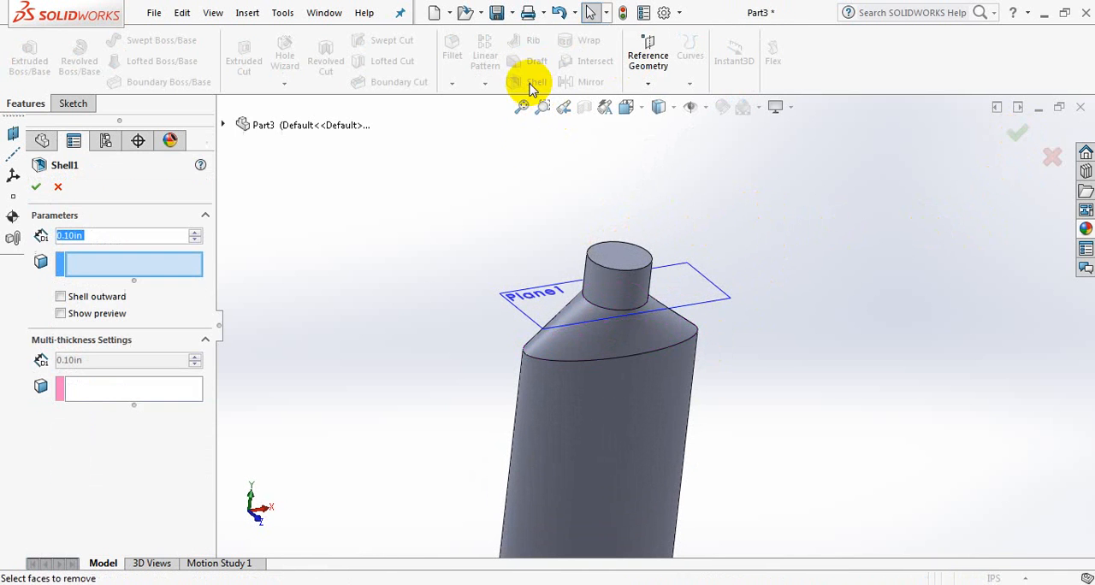
{"action": "mouse_move", "coordinate": [623, 248]}
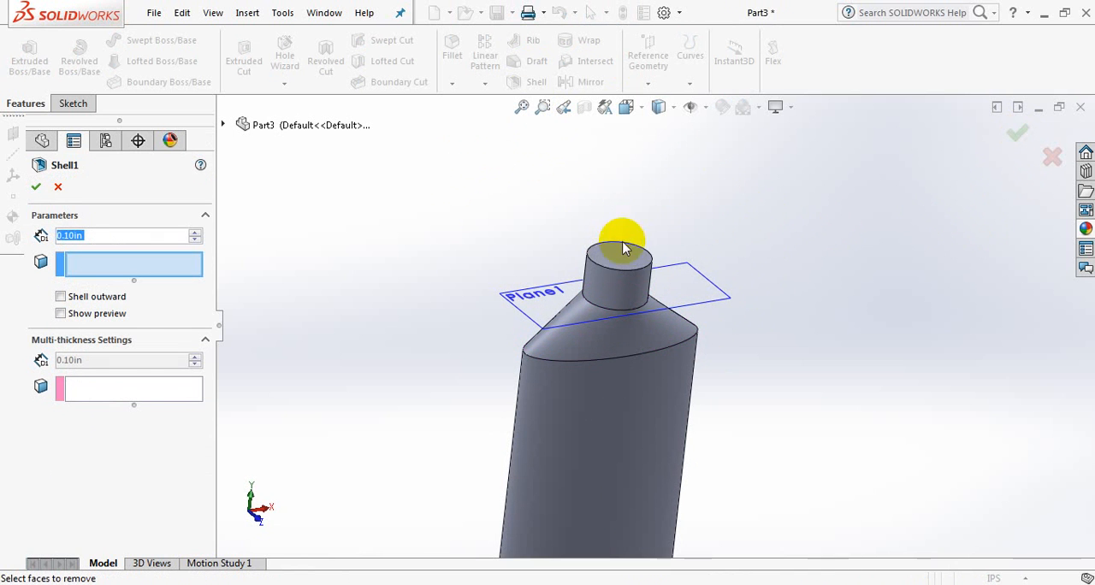
{"action": "left_click", "coordinate": [619, 250]}
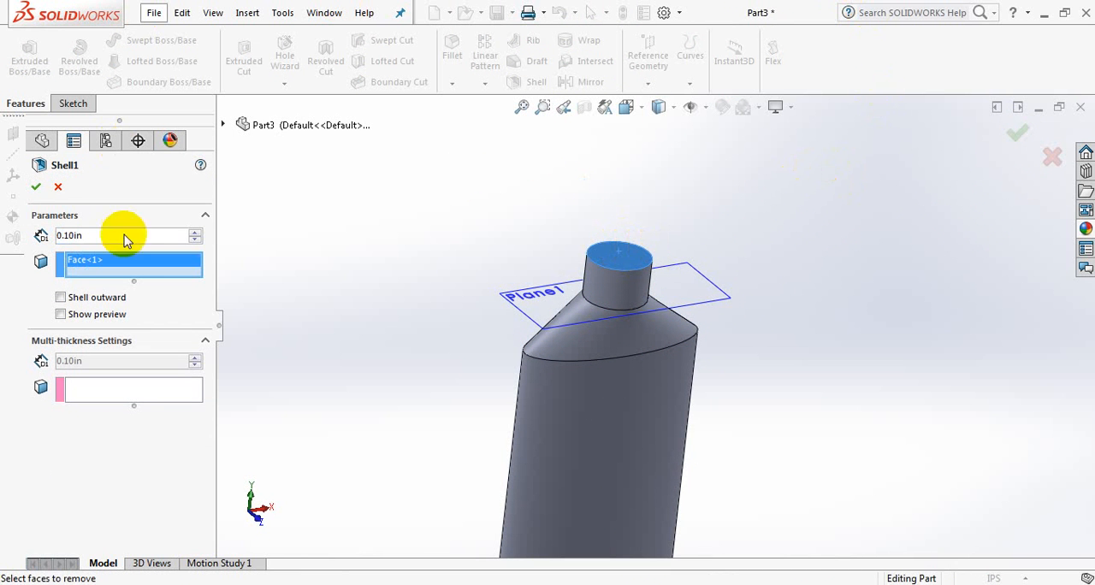
{"action": "left_click", "coordinate": [36, 187]}
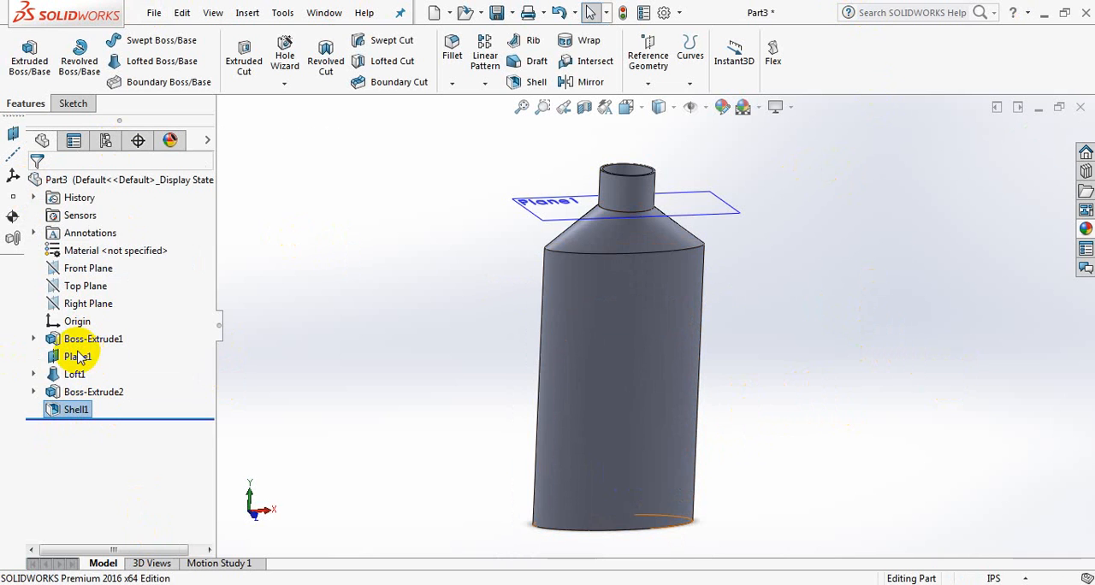
Hide Plane1 from the feature tree
{"action": "right_click", "coordinate": [75, 356]}
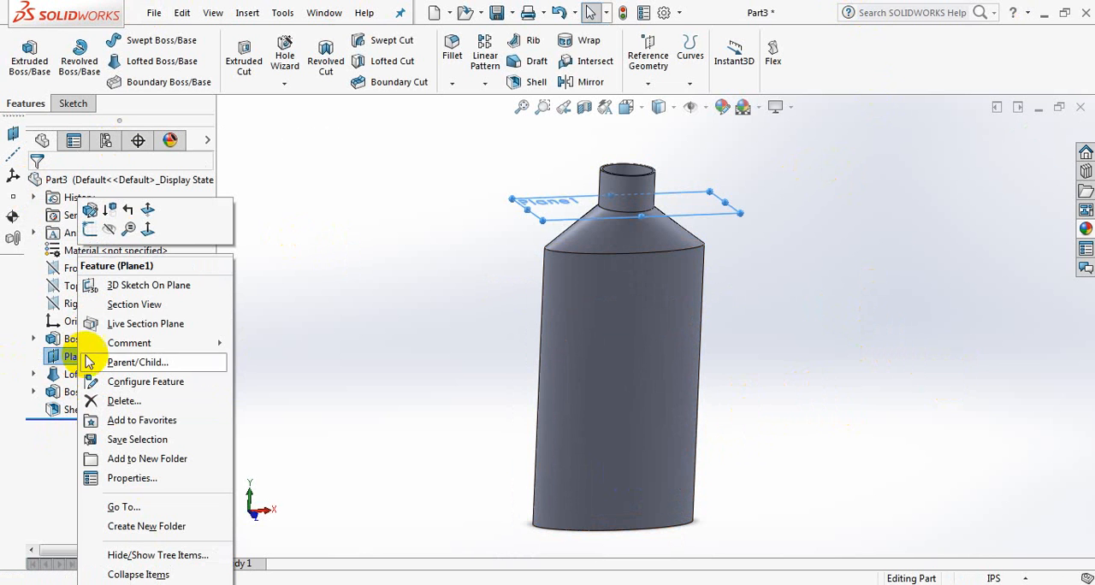
{"action": "left_click", "coordinate": [363, 293]}
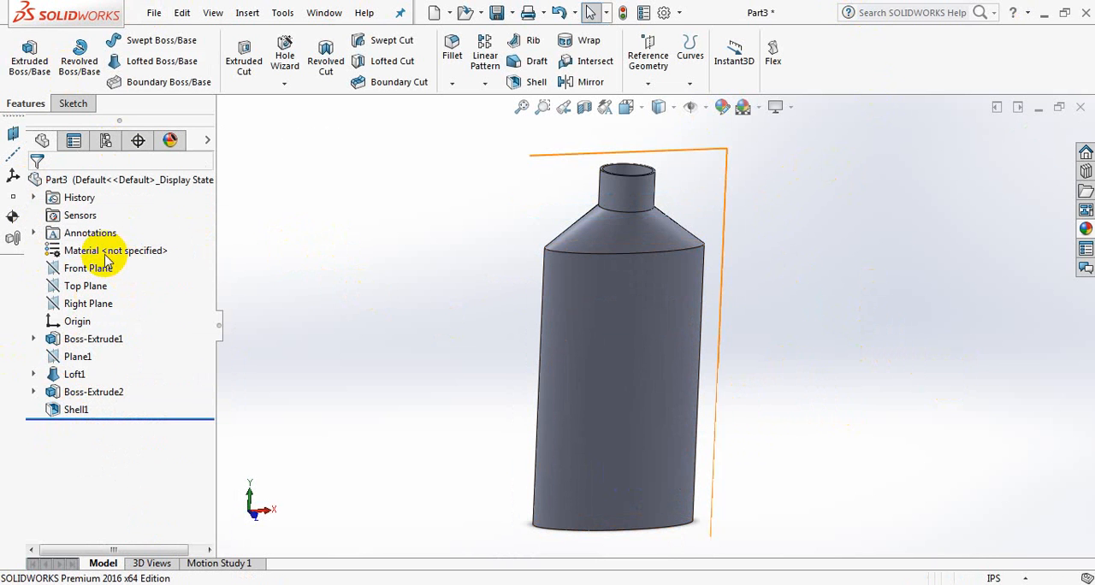
Assign PVC 0.007 Plasticized as the part's material
{"action": "left_click", "coordinate": [117, 250]}
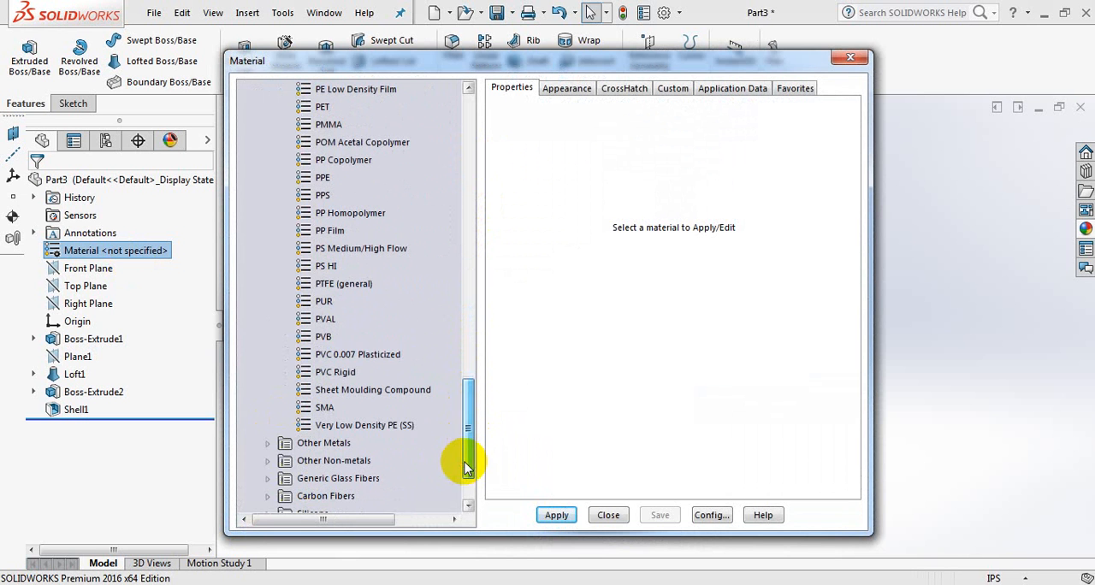
{"action": "left_click", "coordinate": [357, 355]}
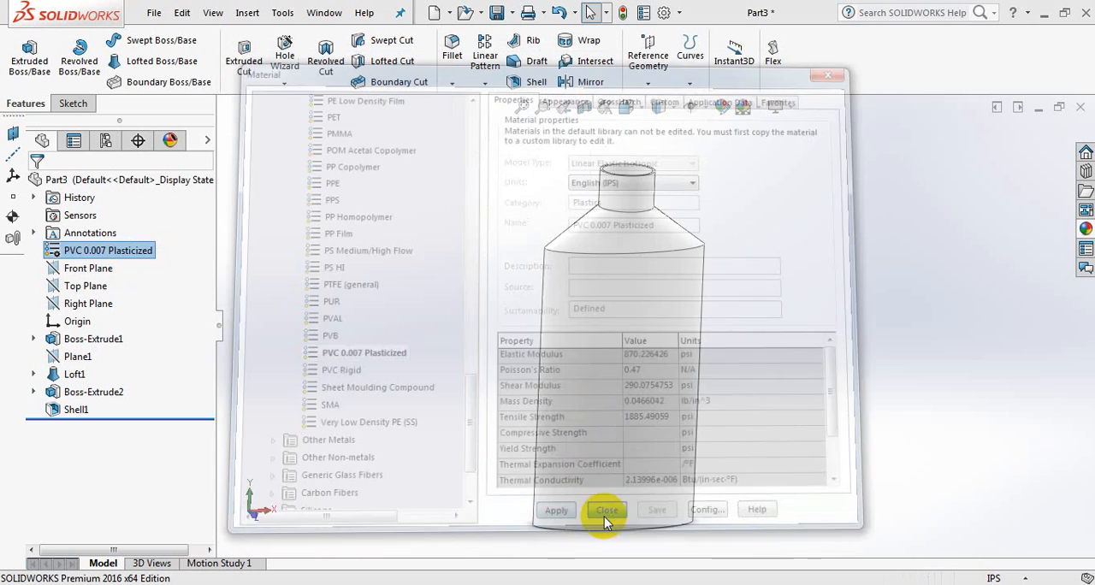
{"action": "left_click", "coordinate": [606, 509]}
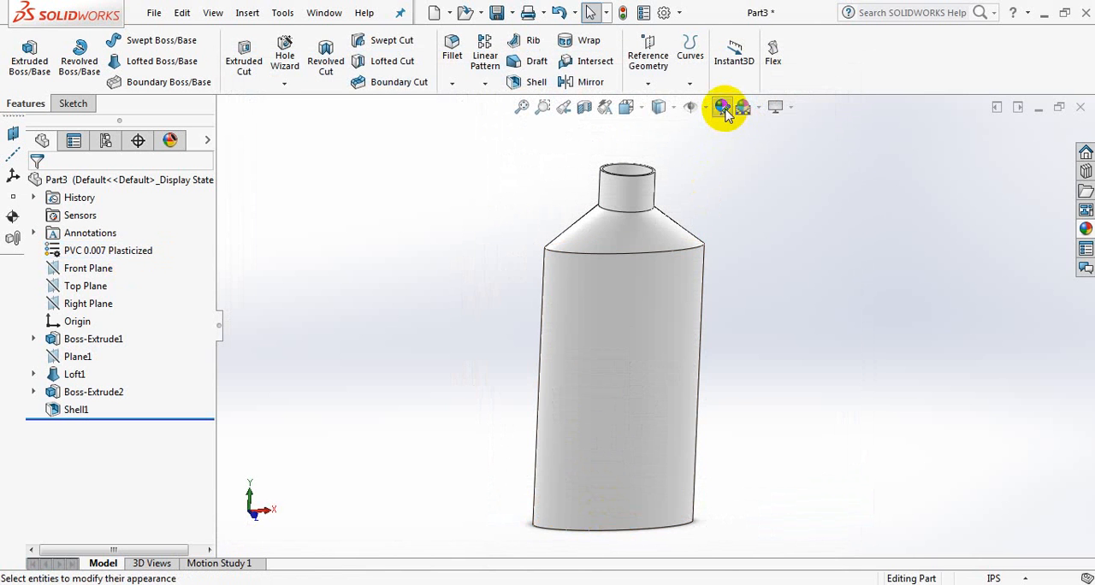
Apply a dark blue glossy plastic appearance to the whole bottle
{"action": "left_click", "coordinate": [722, 106]}
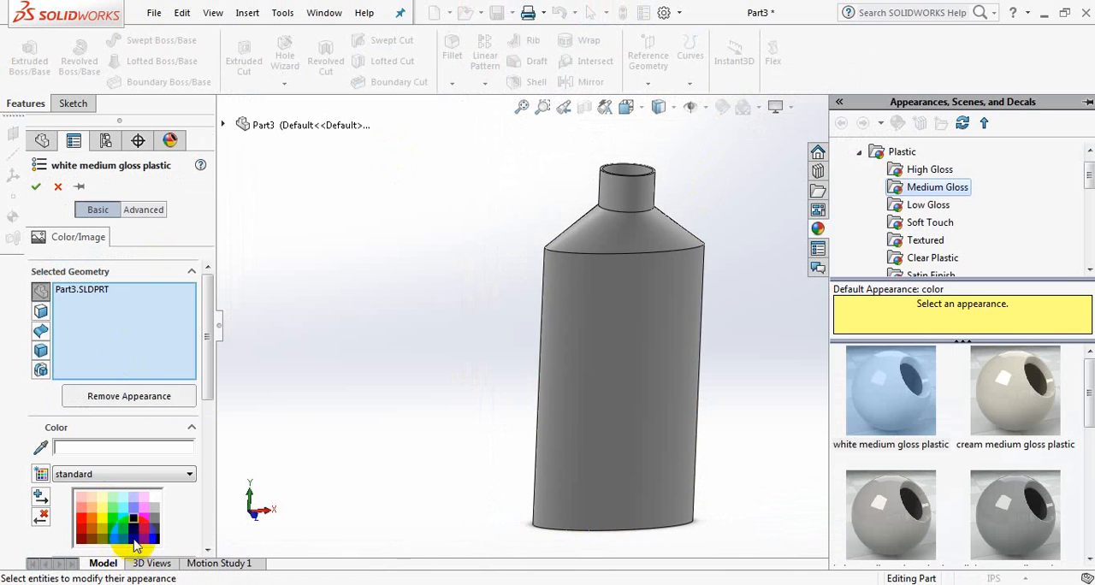
{"action": "left_click", "coordinate": [133, 534]}
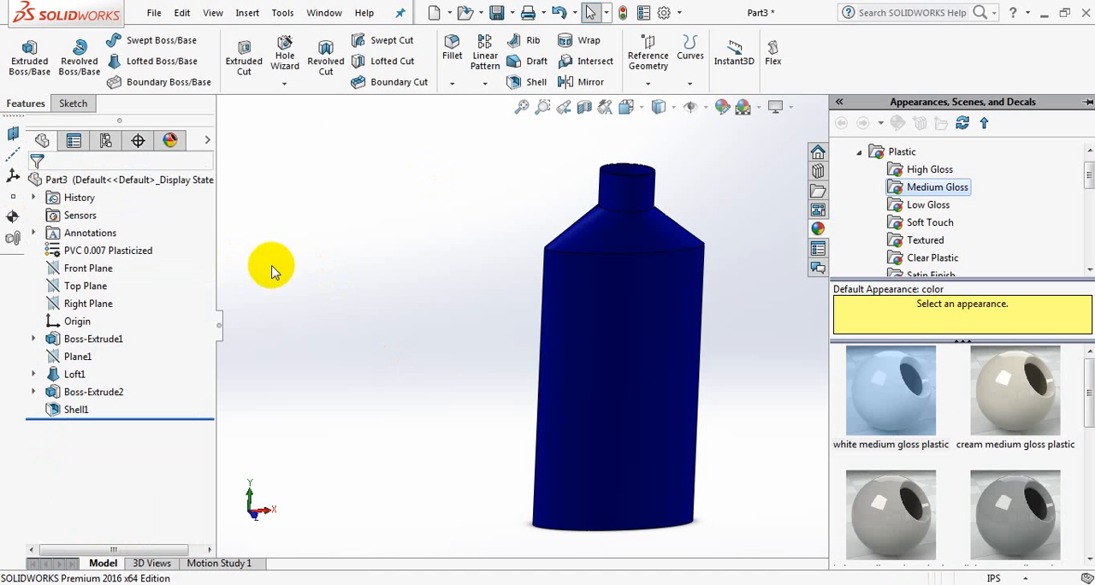
{"action": "left_click", "coordinate": [759, 106]}
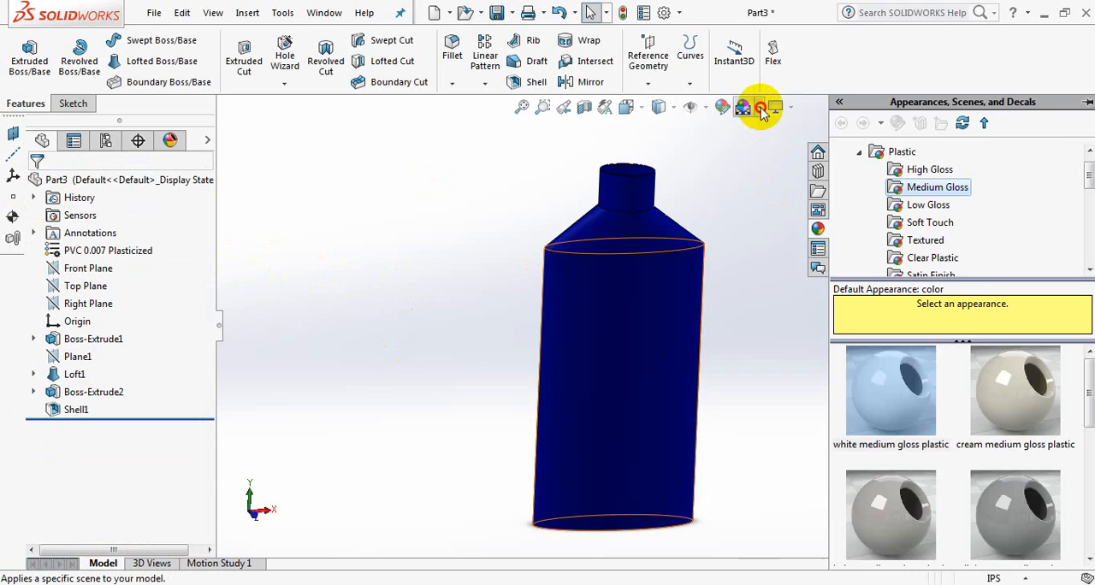
Apply a studio scene background and enable the Cartoon rendering effect on the bottle
{"action": "left_click", "coordinate": [760, 106]}
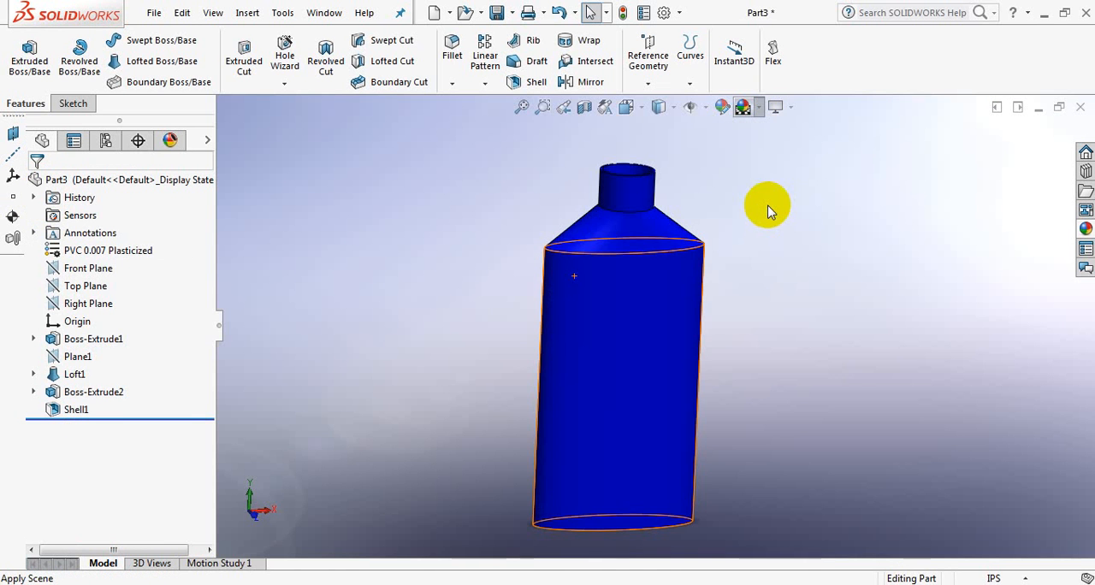
{"action": "left_click", "coordinate": [787, 107]}
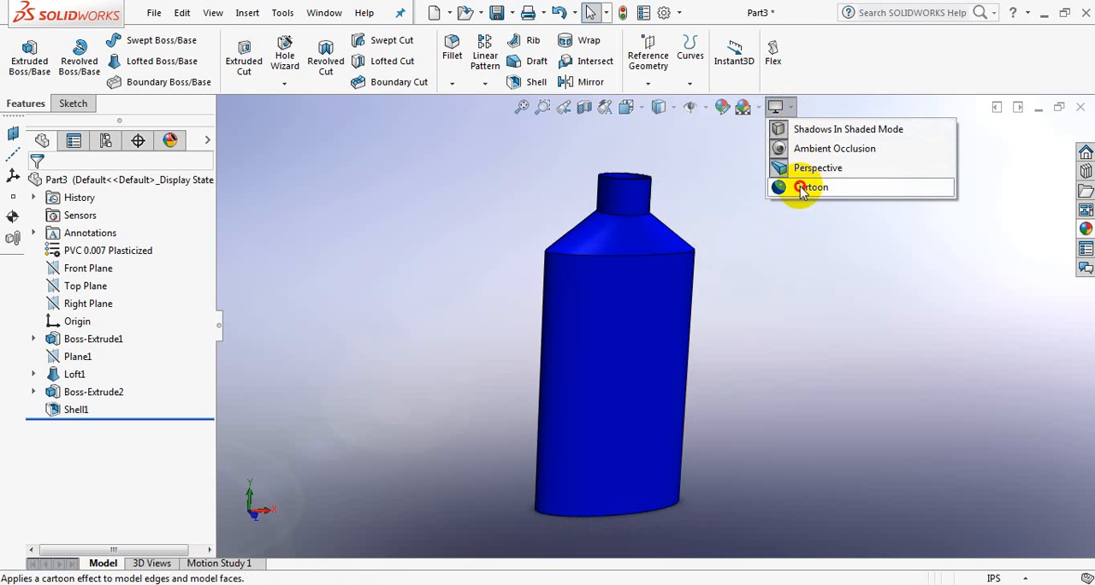
{"action": "left_click", "coordinate": [811, 186]}
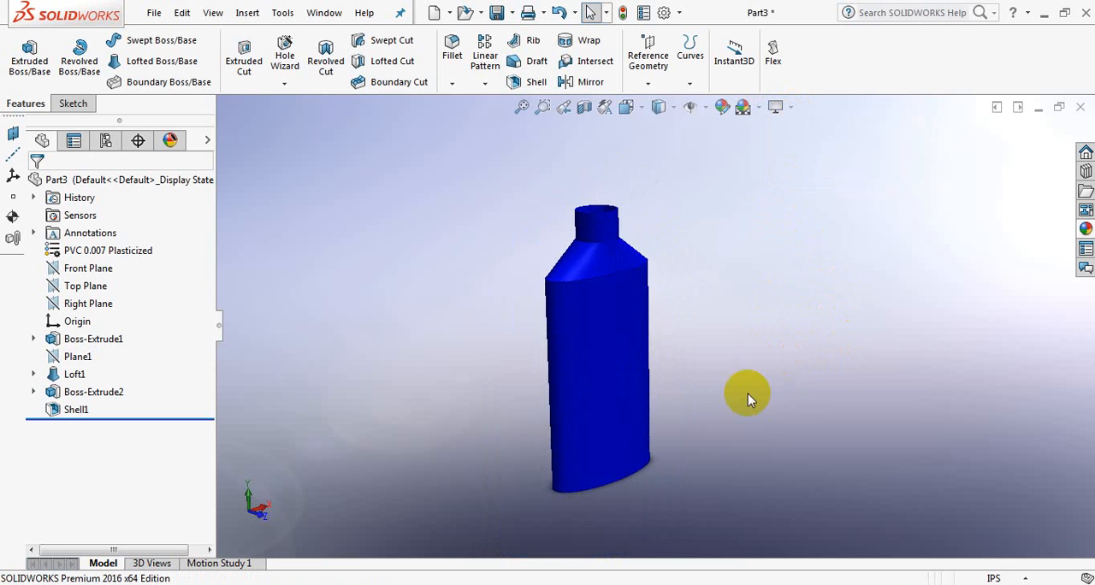
{"action": "left_click_drag", "start_coordinate": [746, 397], "coordinate": [688, 380]}
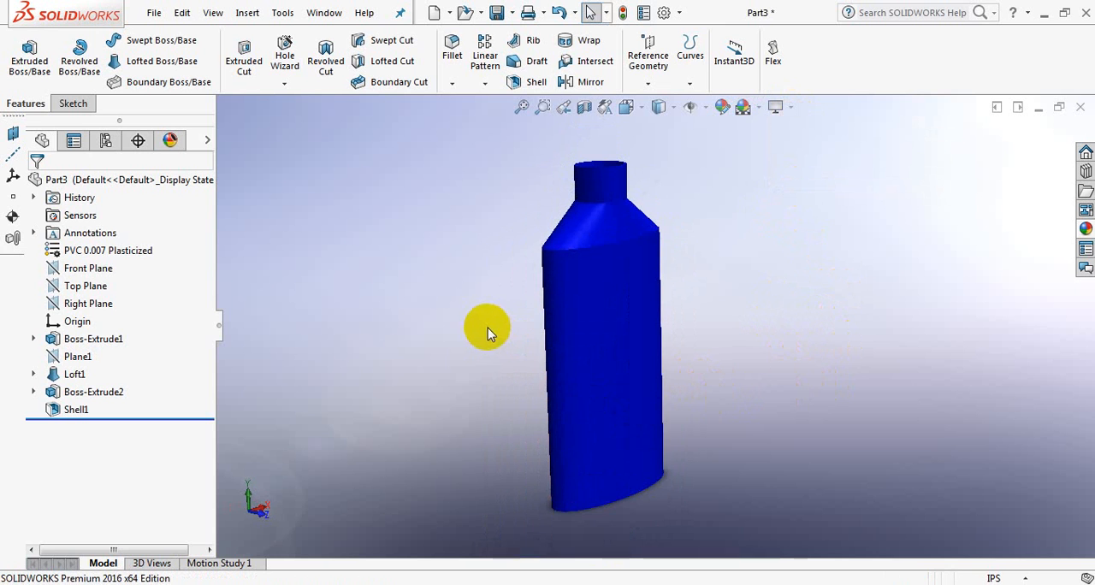
{"action": "mouse_move", "coordinate": [874, 343]}
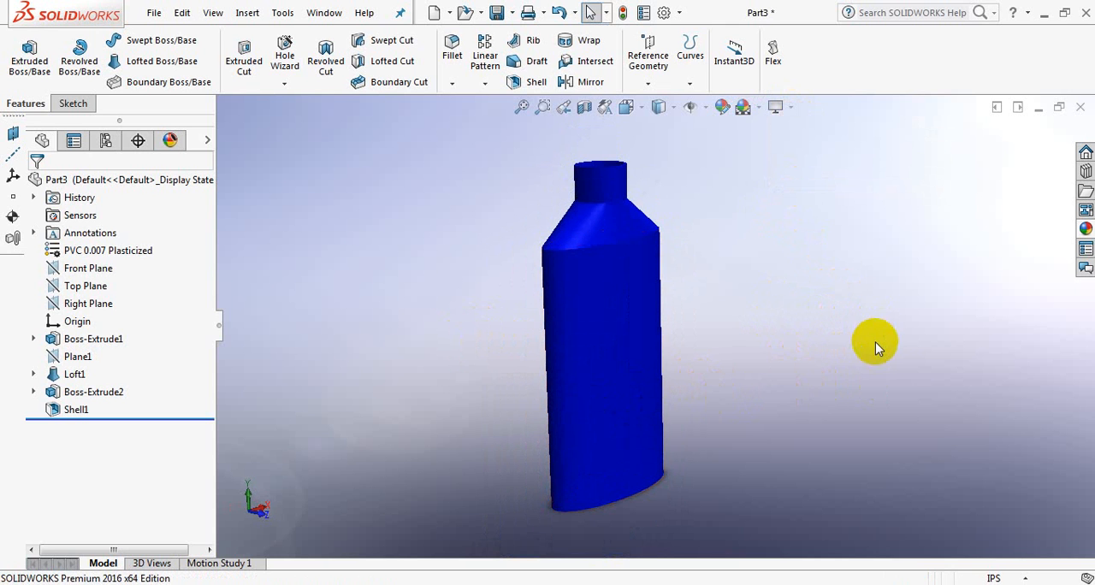